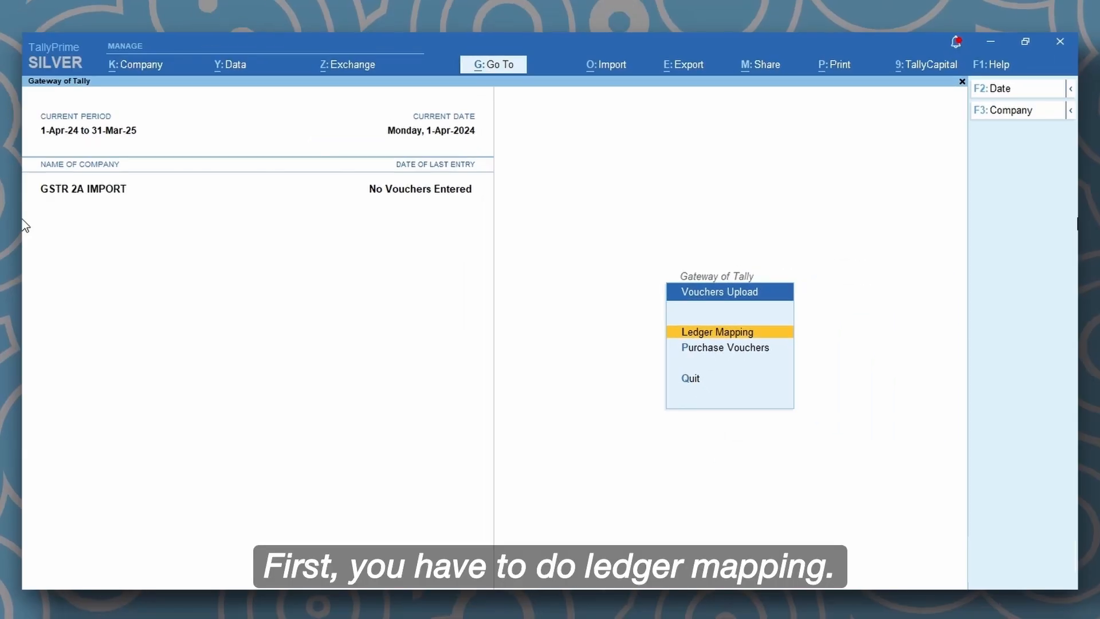
mouse_move(801, 345)
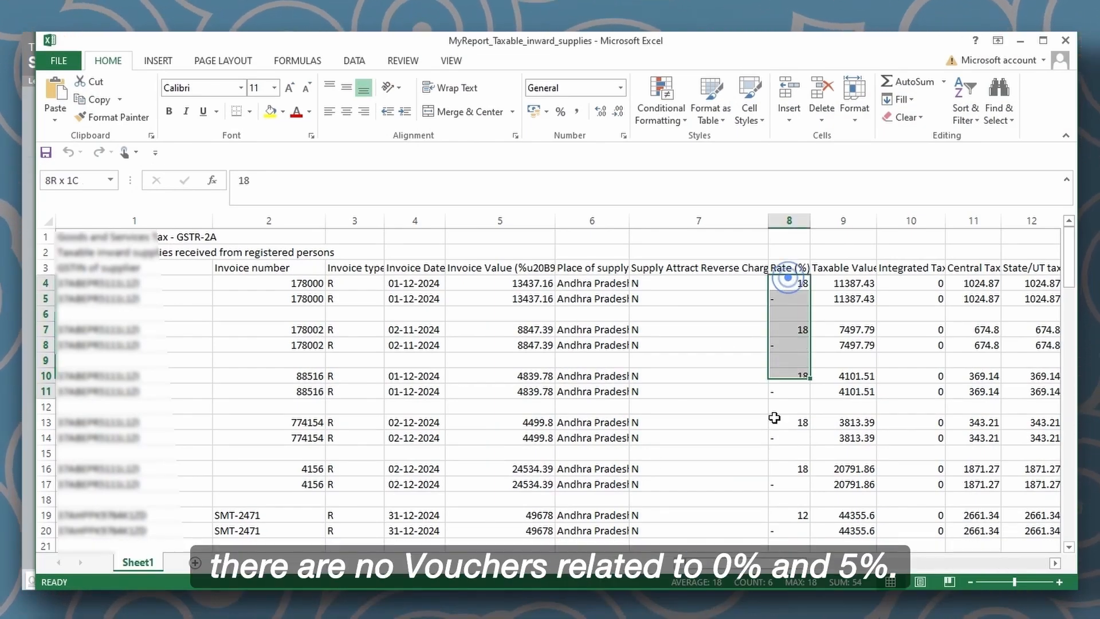
Map the 28% rate to PURCHASES 28% and choose the Purchase Vouchers upload form
scroll("down", 3)
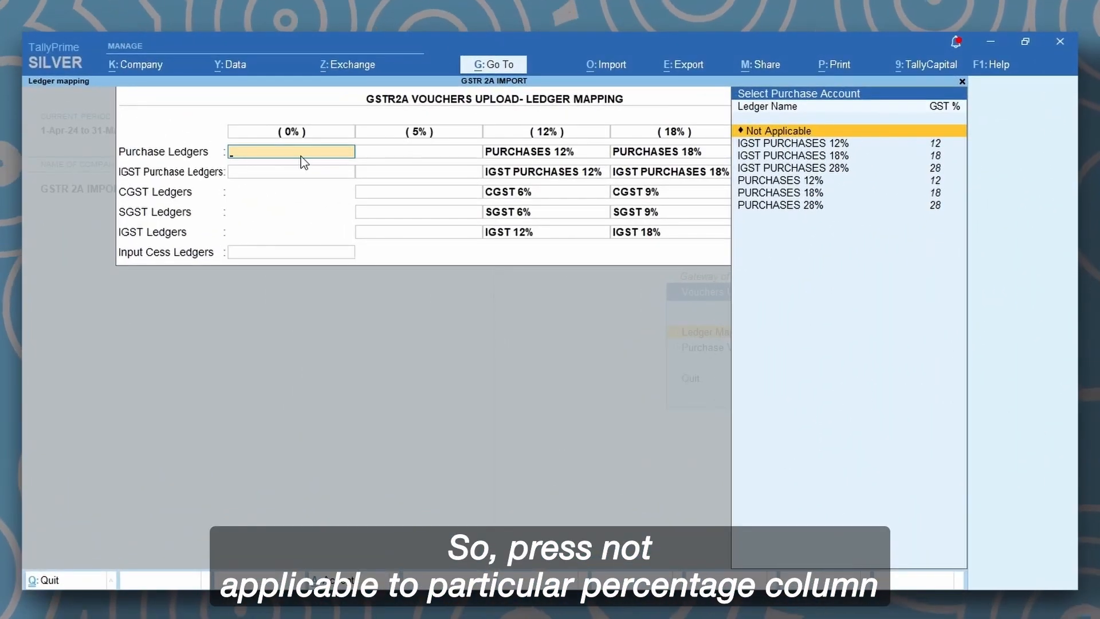
mouse_move(1007, 390)
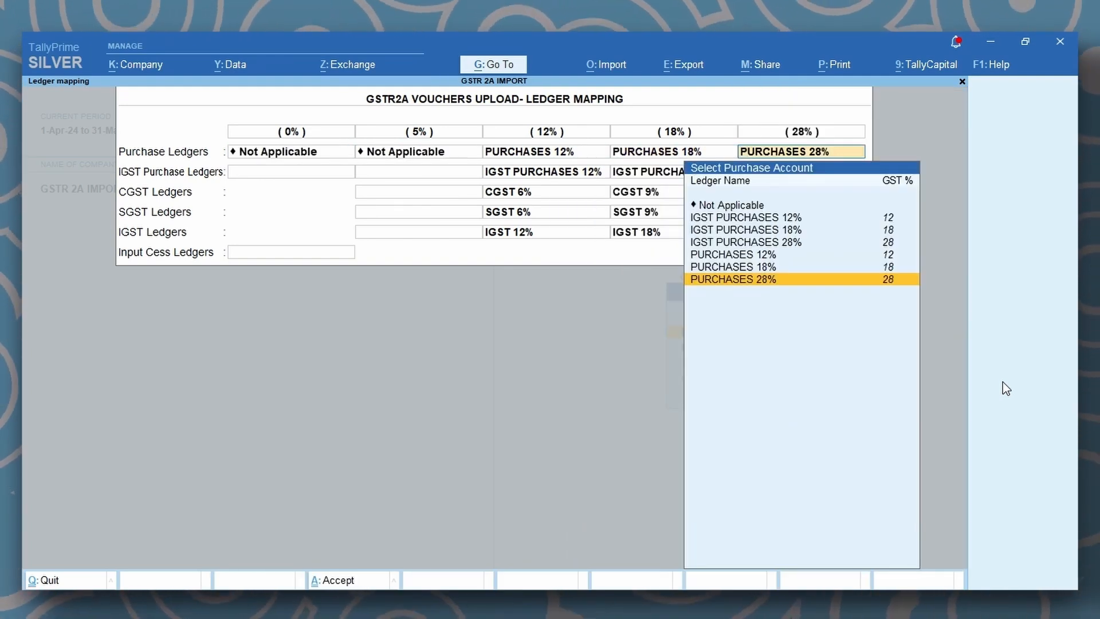
left_click(732, 279)
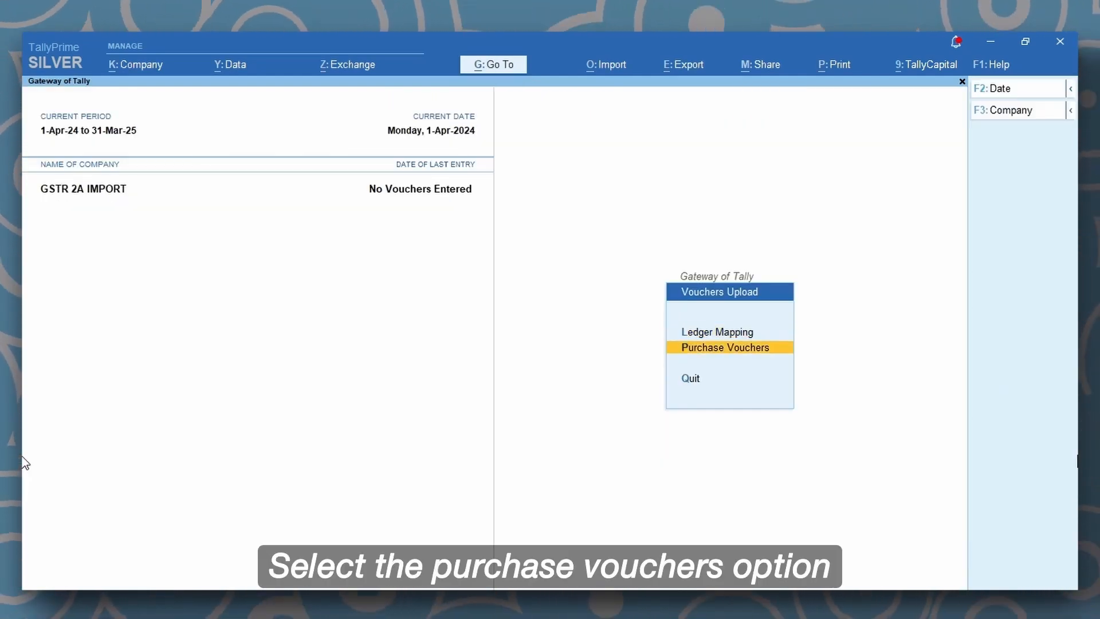
left_click(726, 347)
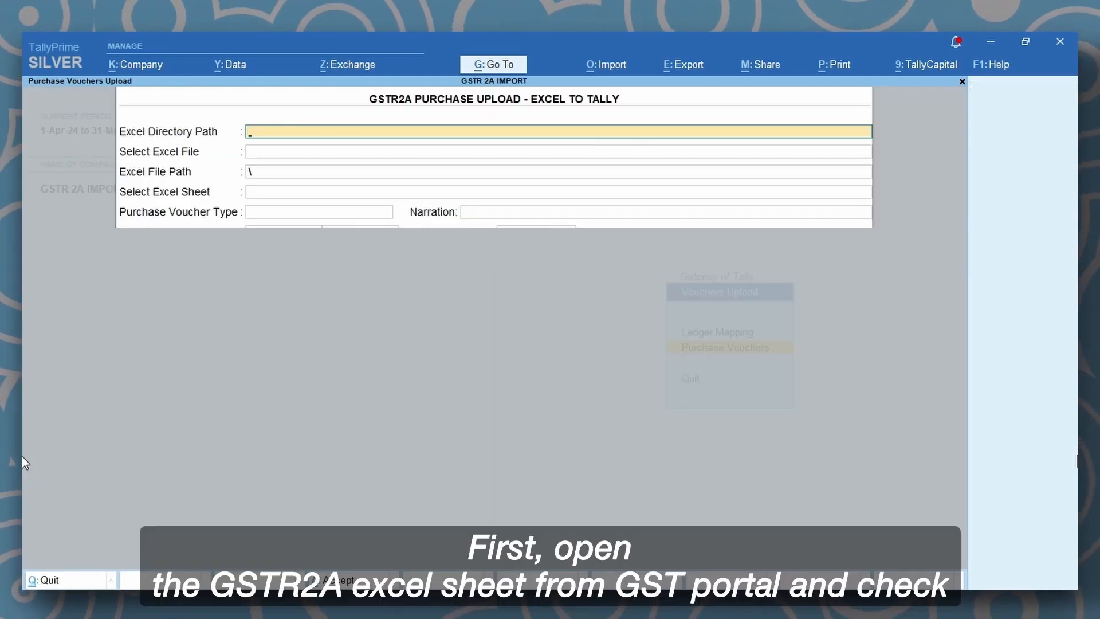
mouse_move(706, 535)
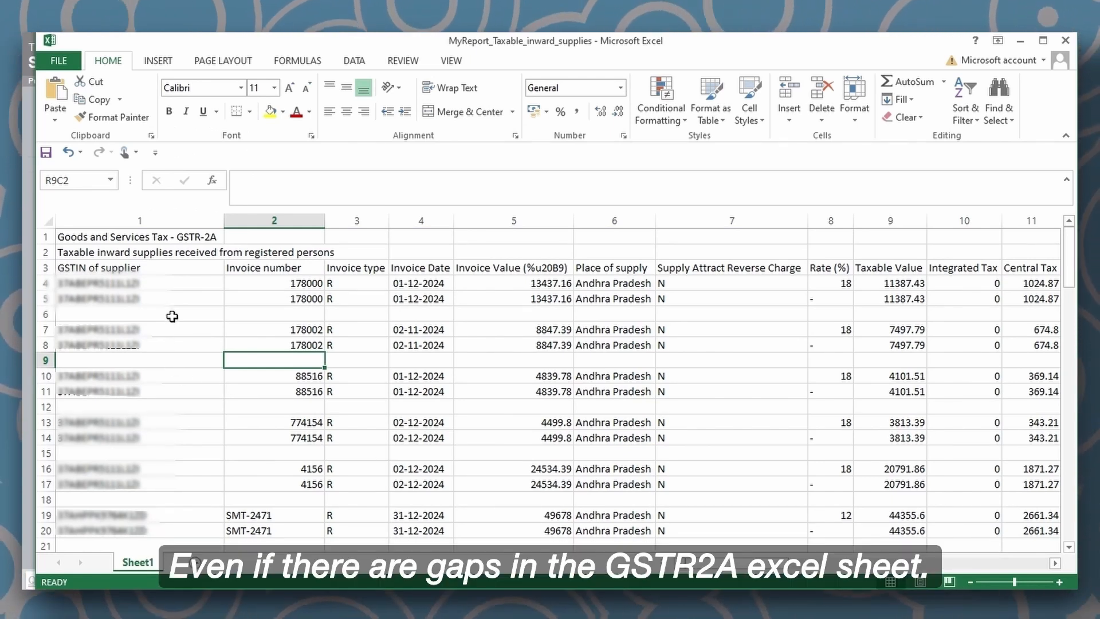
left_click(139, 314)
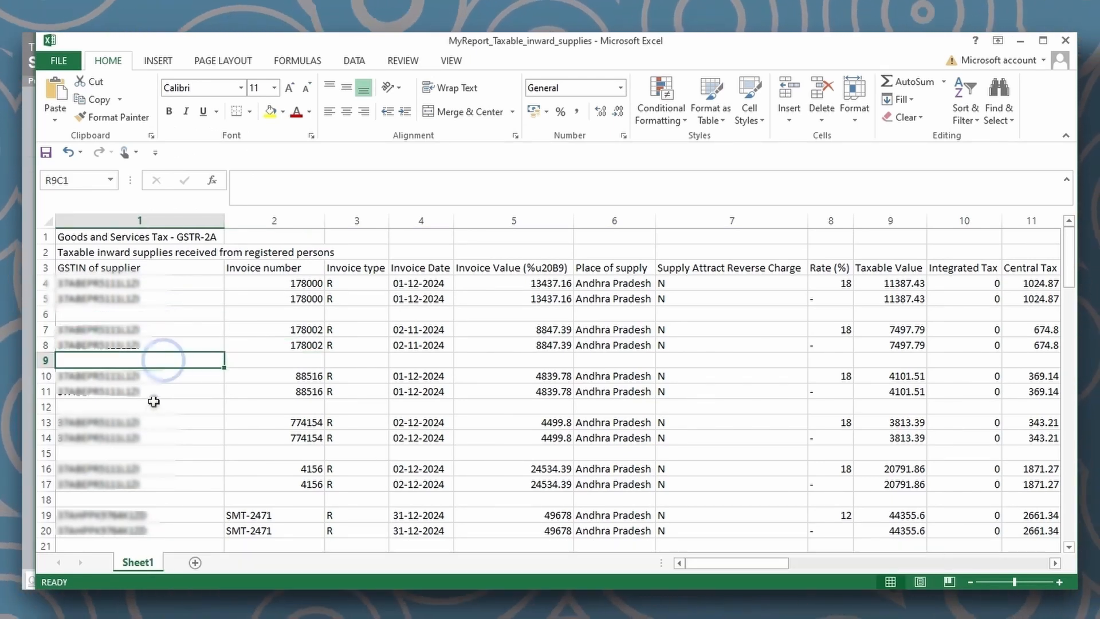
left_click(140, 453)
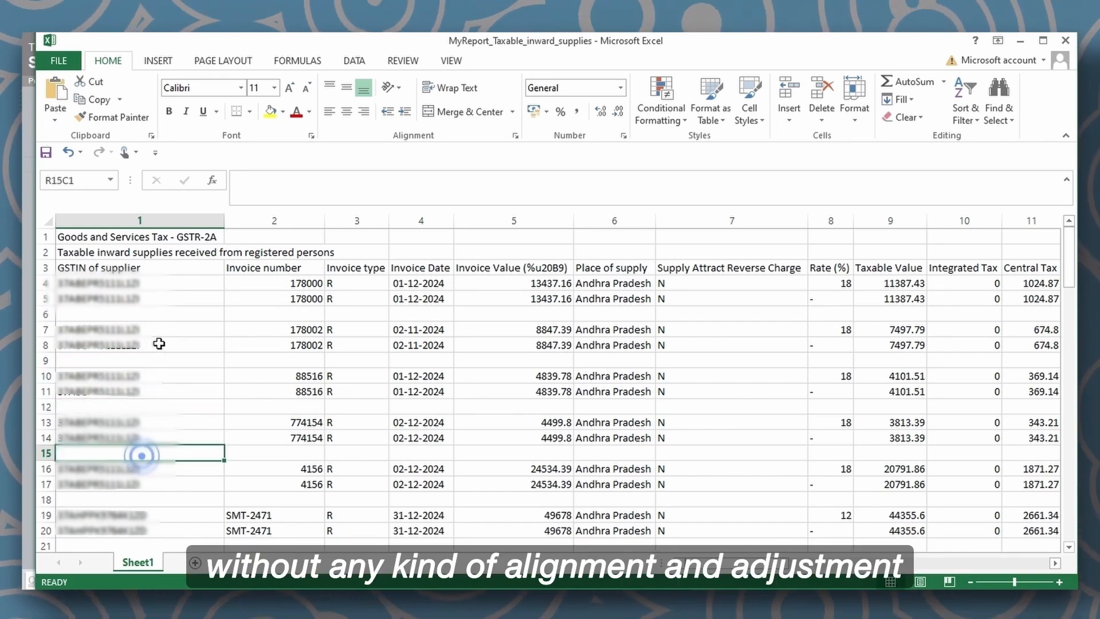
mouse_move(688, 434)
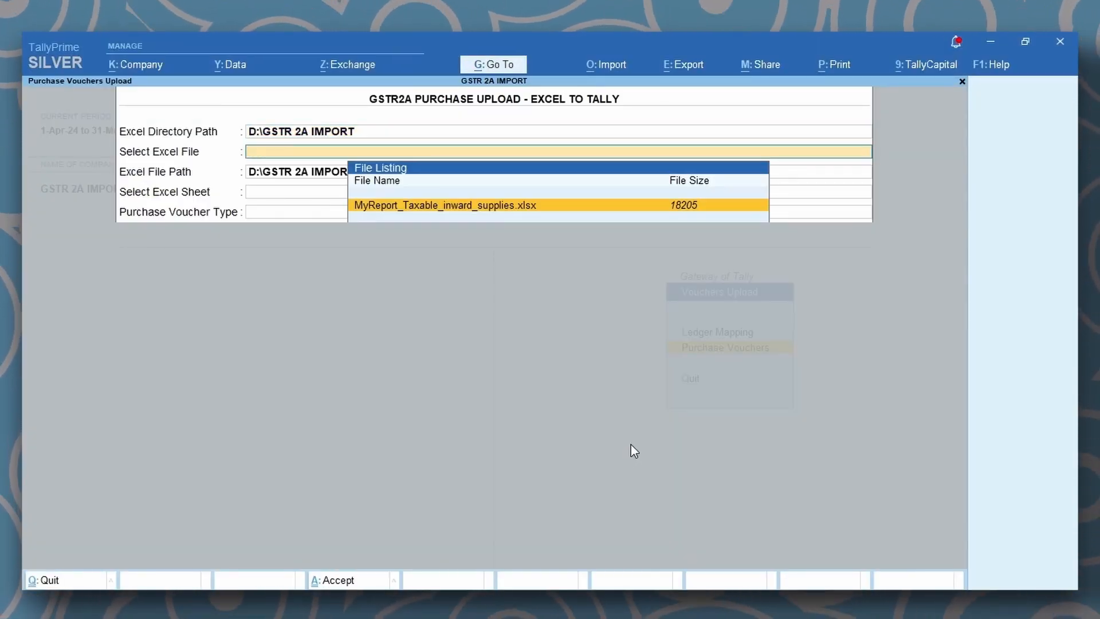
Select MyReport_Taxable_inward_supplies.xlsx from D:\GSTR 2A IMPORT as the source file
left_click(445, 205)
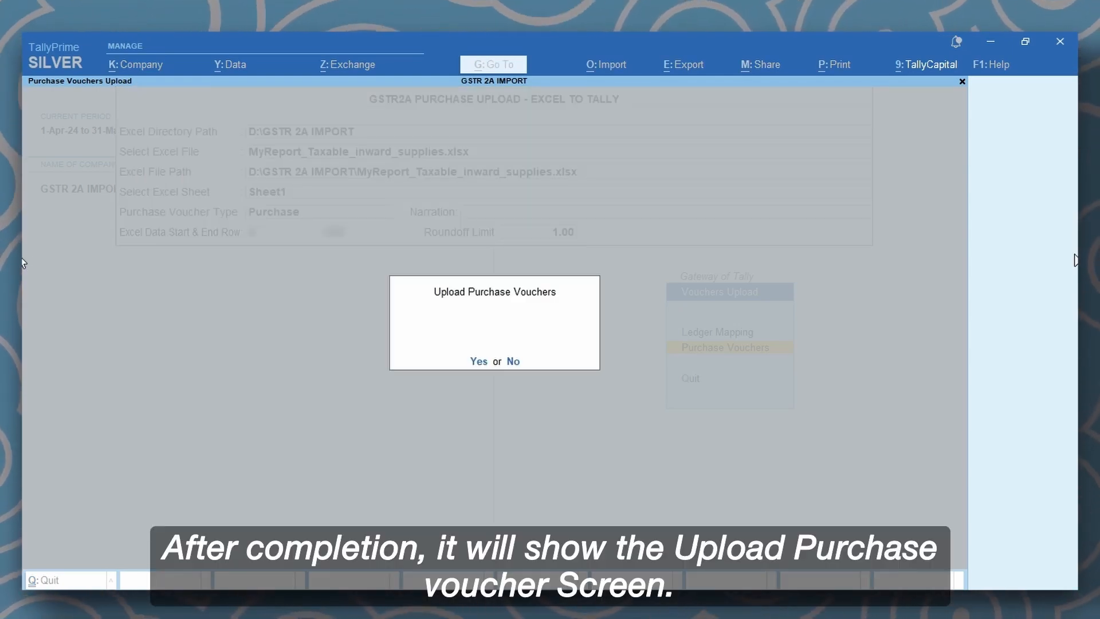
mouse_move(944, 313)
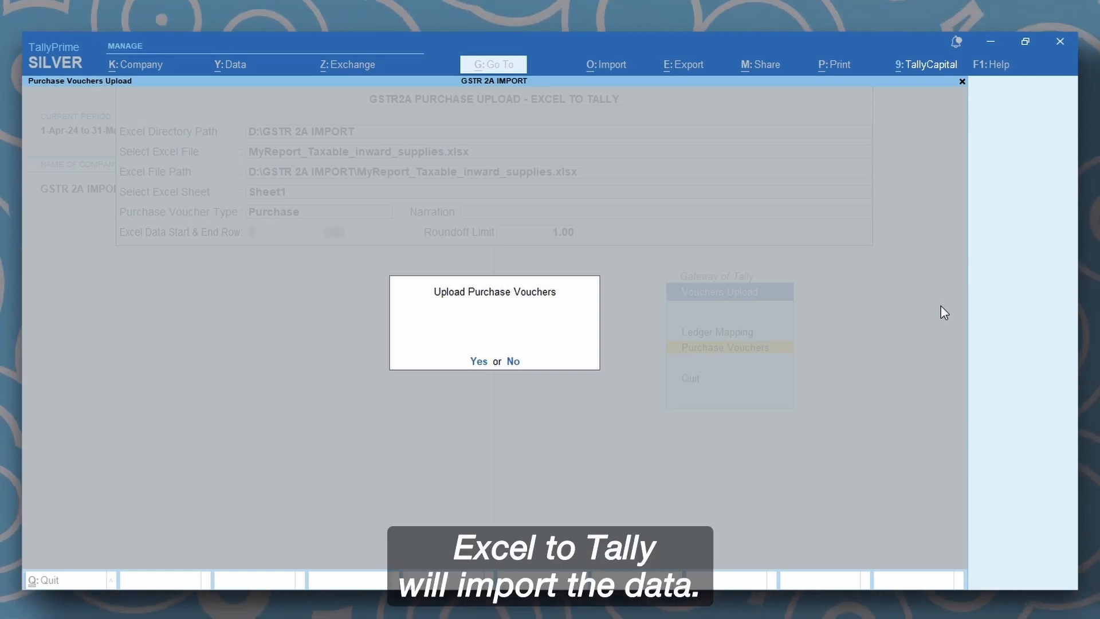
Confirm Yes to upload the GSTR-2A purchase vouchers into the company
left_click(479, 361)
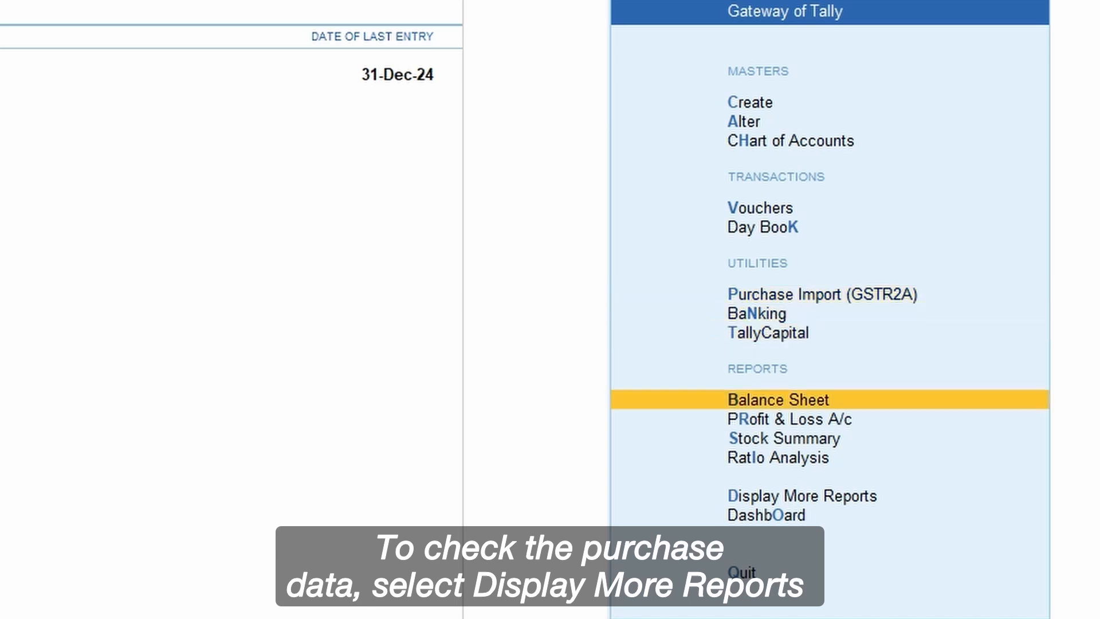
Show the Purchase Register from Display More Reports
left_click(802, 495)
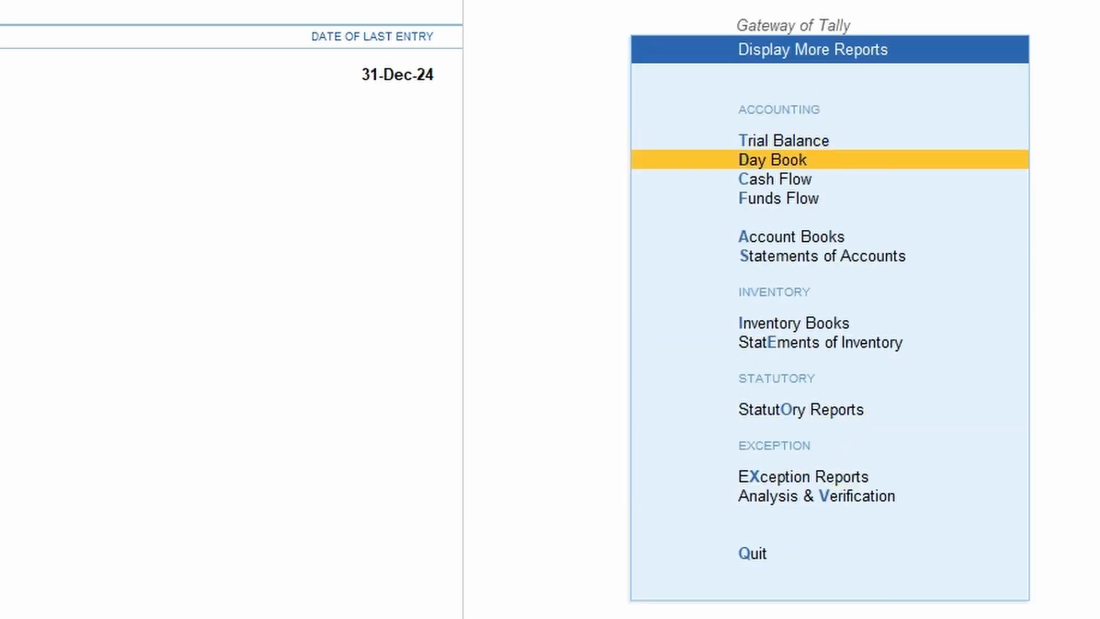
left_click(791, 236)
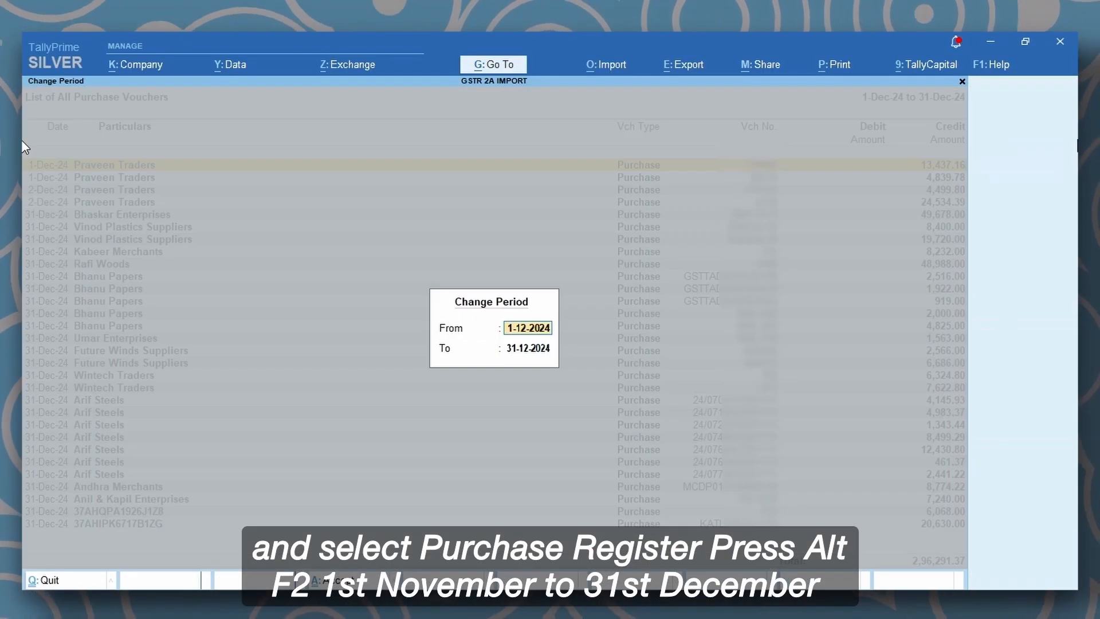
Set the register's From date to 1-11-2024 so it spans 1-Nov-24 to 31-Dec-24
type("1.11")
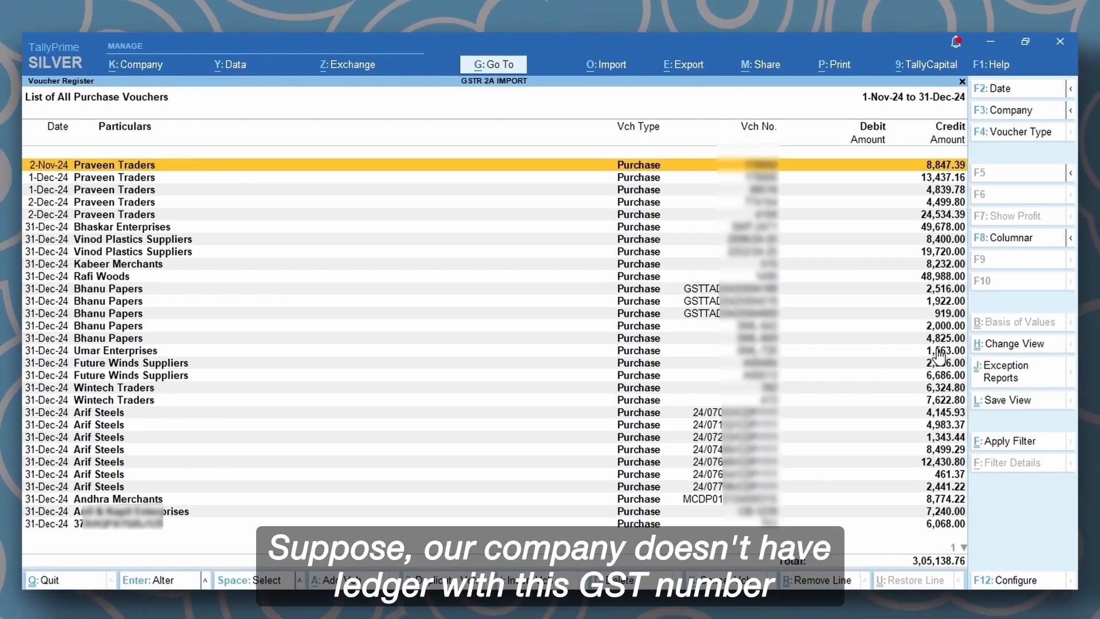
scroll("down", 3)
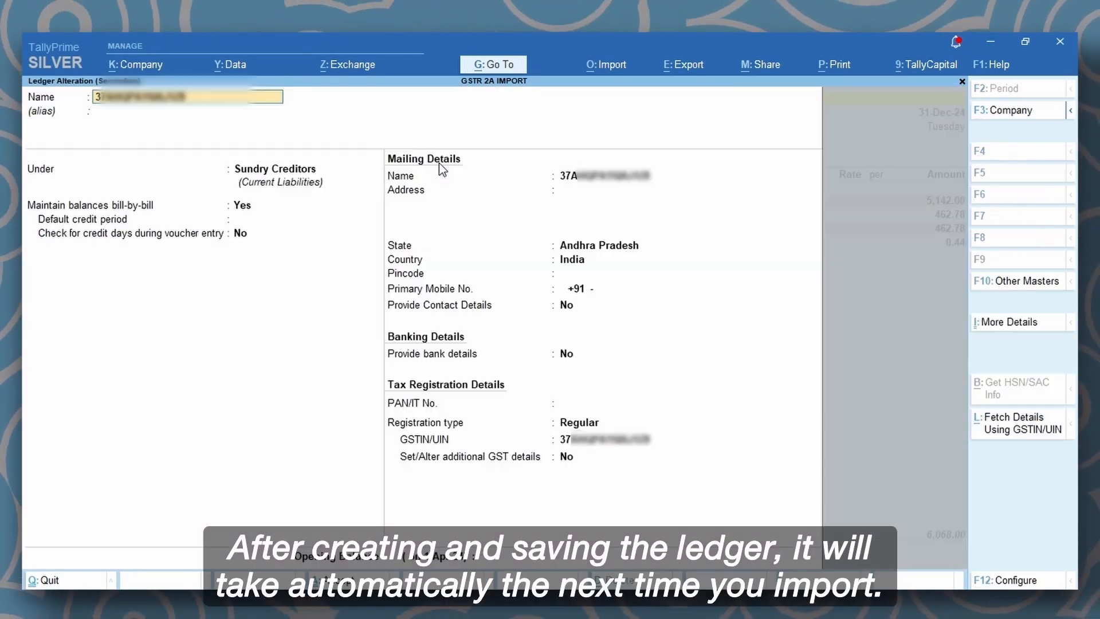
Rename the GSTIN-named sundry creditor ledger to AR
type("AR")
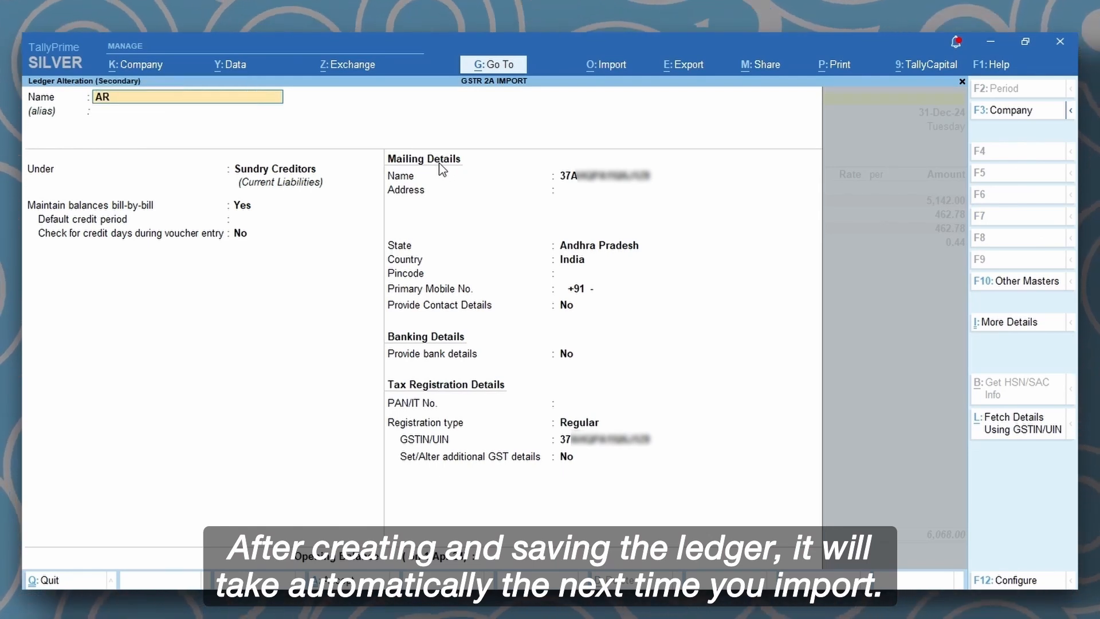